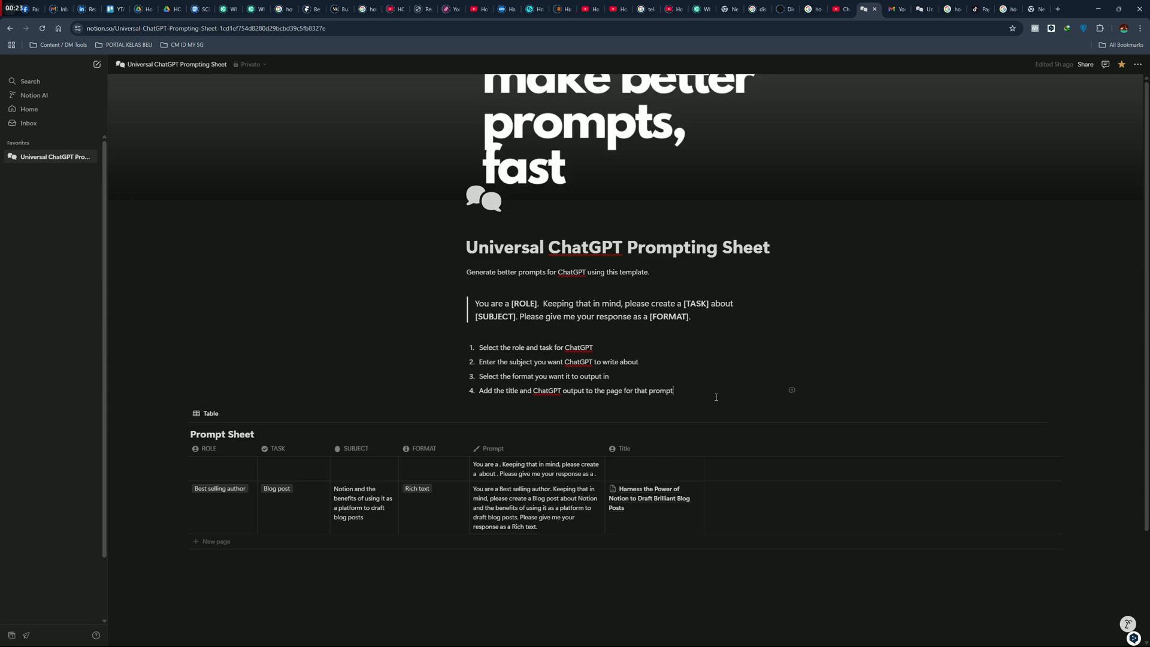
pyautogui.moveTo(216, 470)
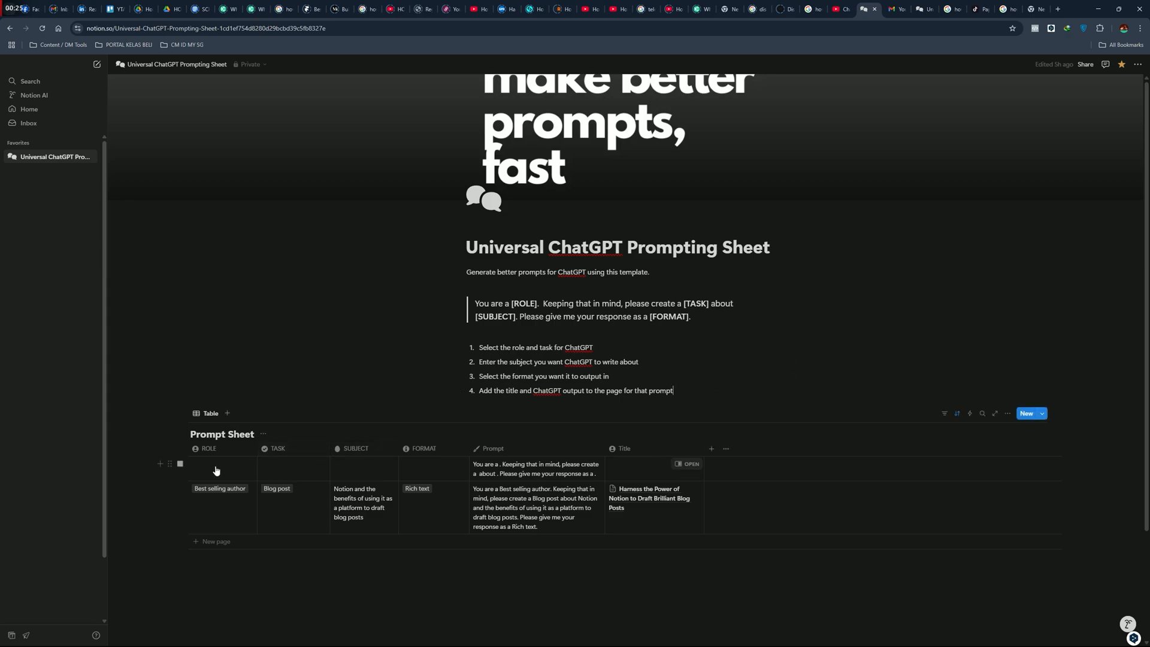
# Step: Set the empty Prompt Sheet row's ROLE to Copywriter
pyautogui.click(221, 470)
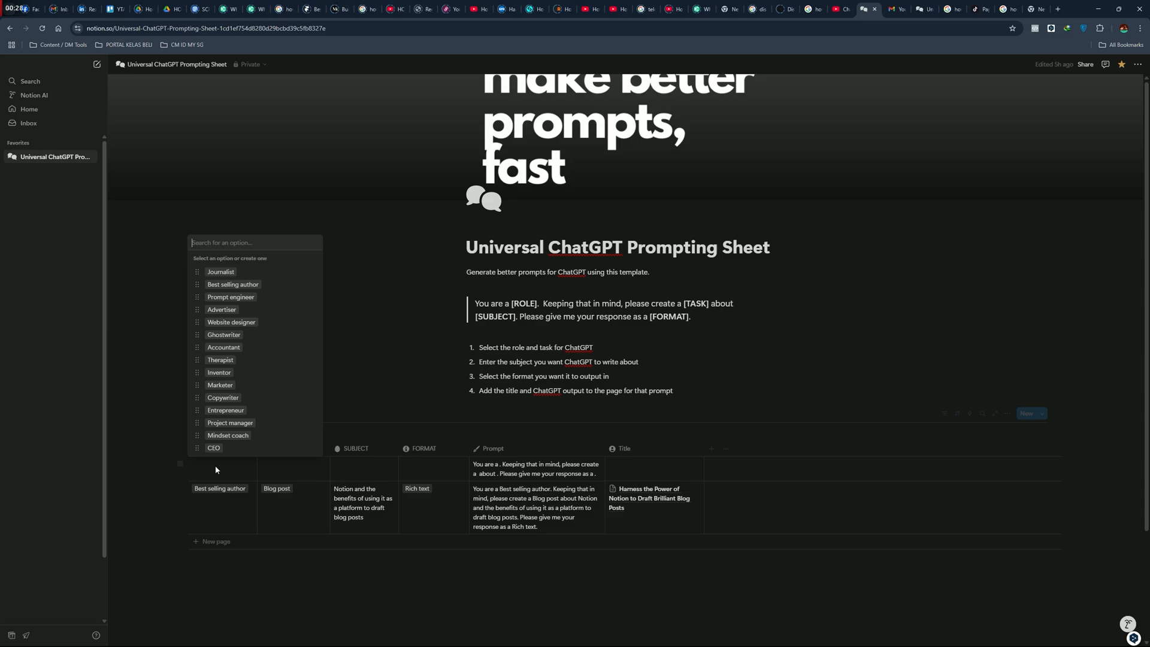
pyautogui.moveTo(220, 359)
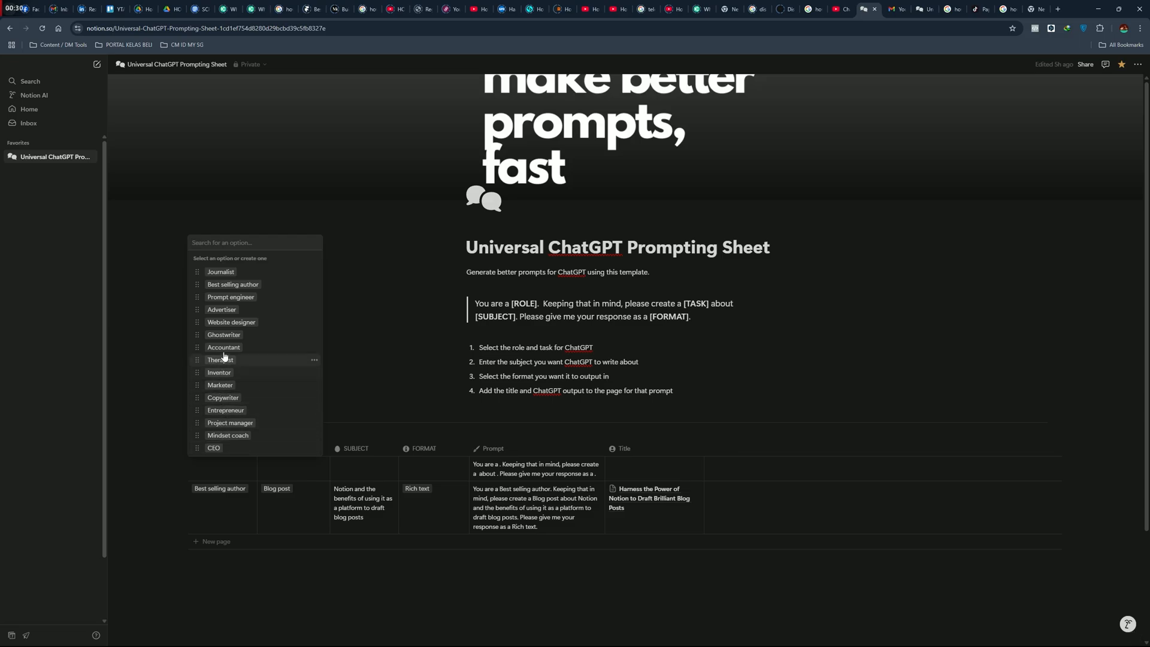
pyautogui.moveTo(224, 347)
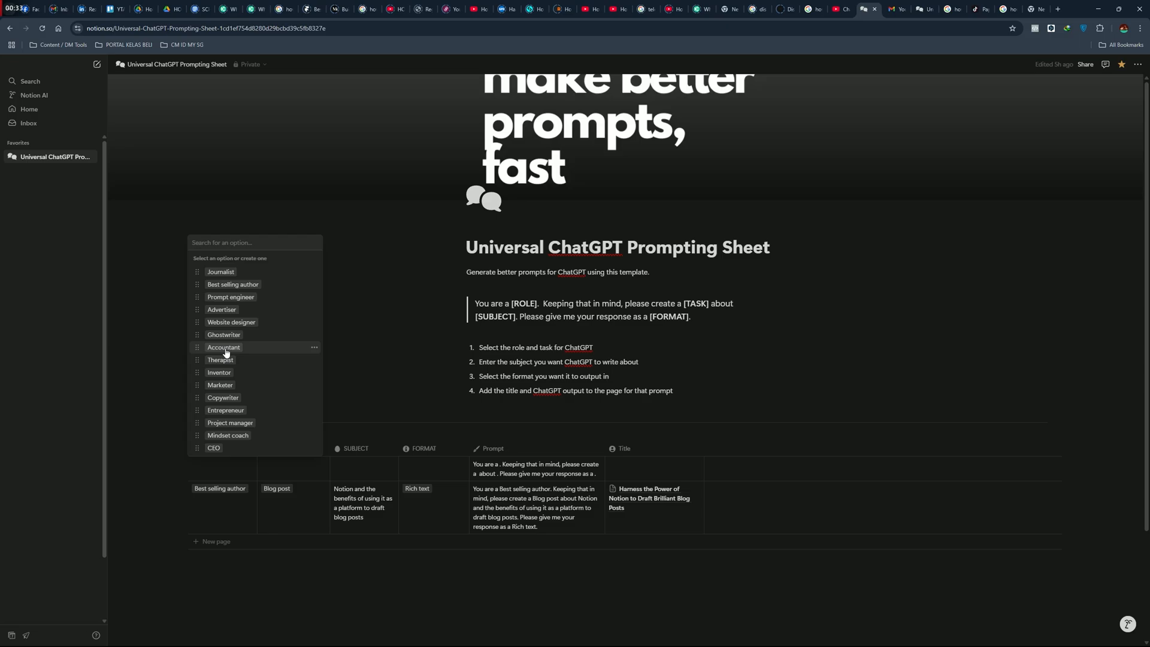
pyautogui.moveTo(227, 402)
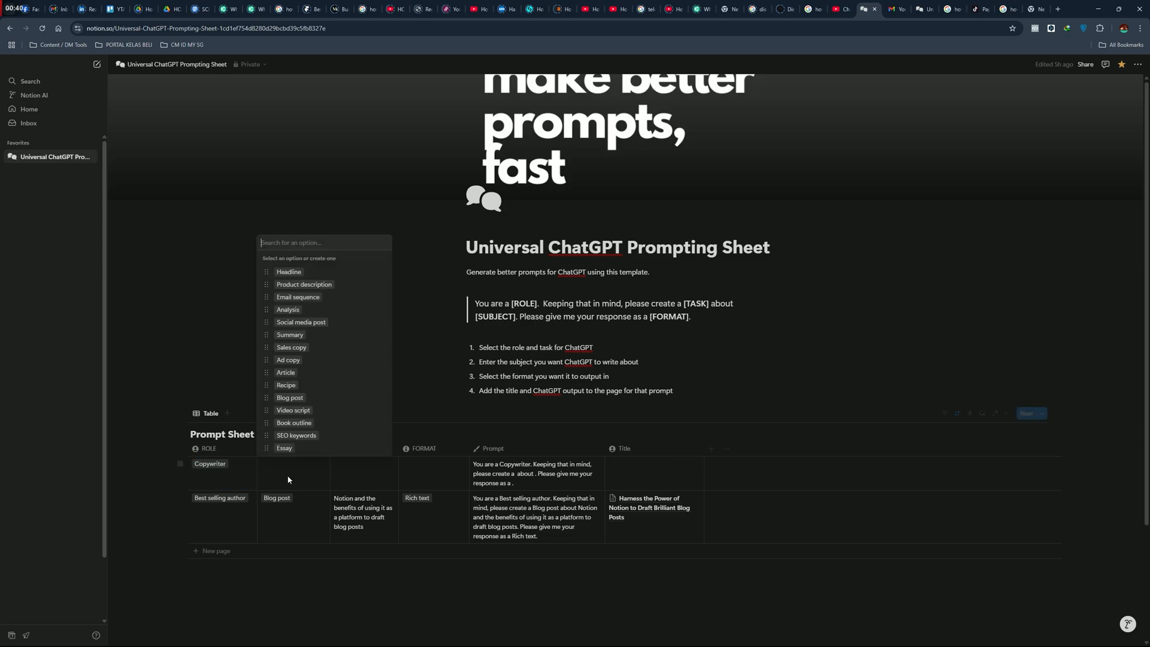
# Step: Choose Sales copy as the row's TASK
pyautogui.click(291, 348)
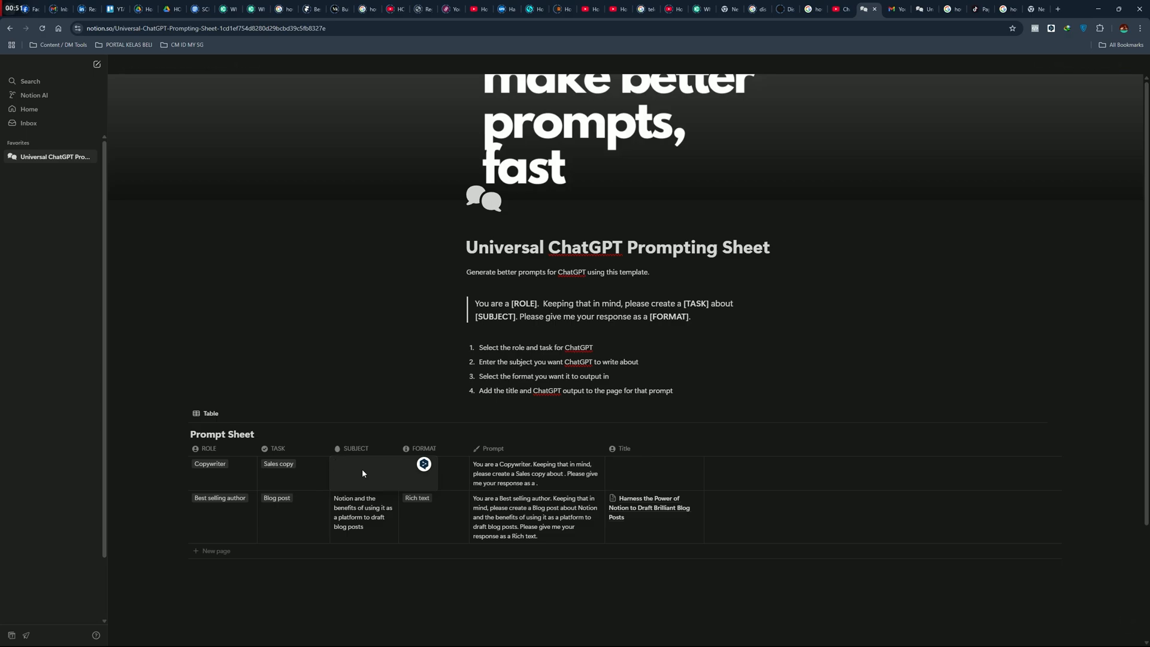
# Step: Enter 'Selling a website for pet home care' as the row's SUBJECT
pyautogui.write('Selling a')
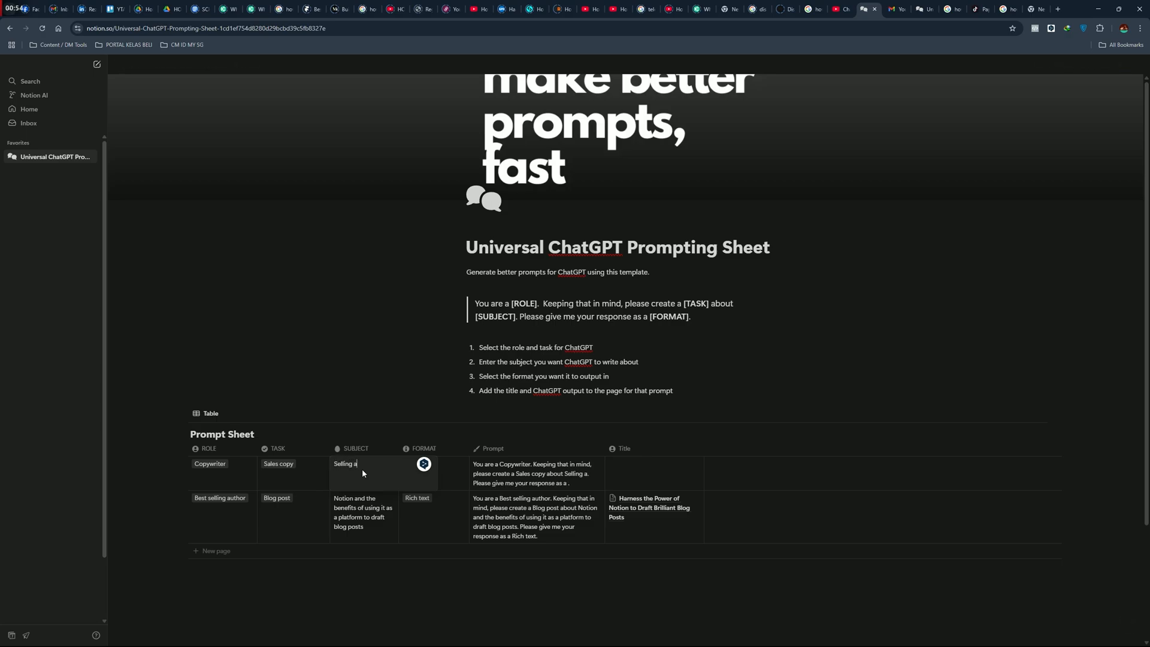
pyautogui.write('website')
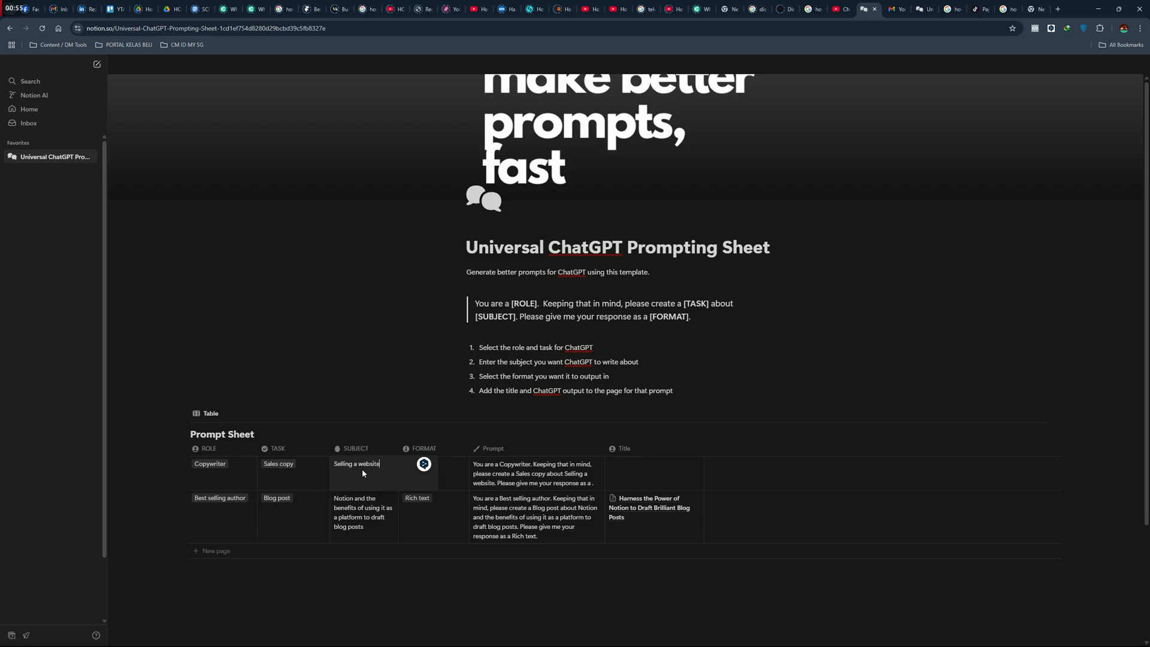
pyautogui.write('for')
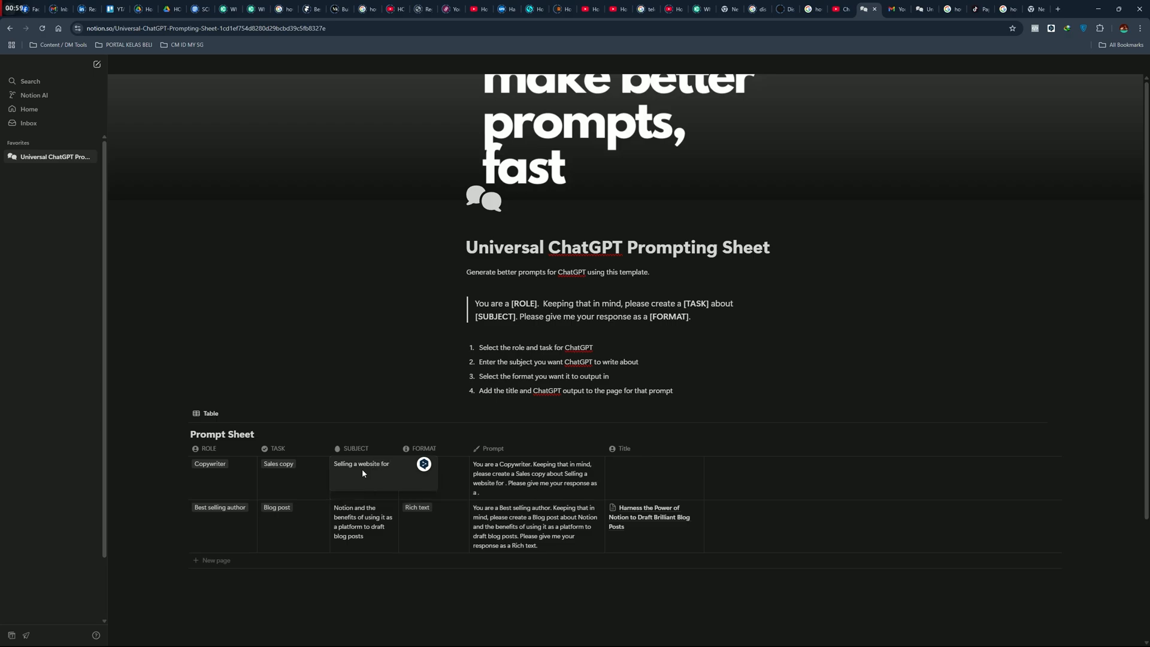
pyautogui.write('pet home care')
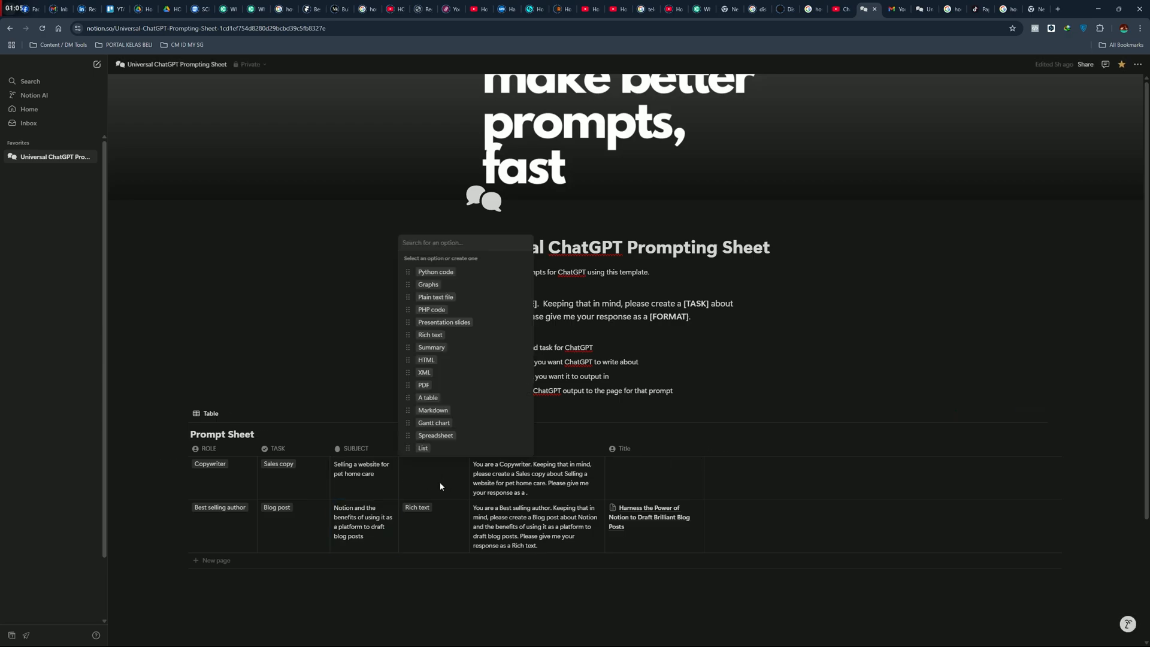
pyautogui.moveTo(430, 334)
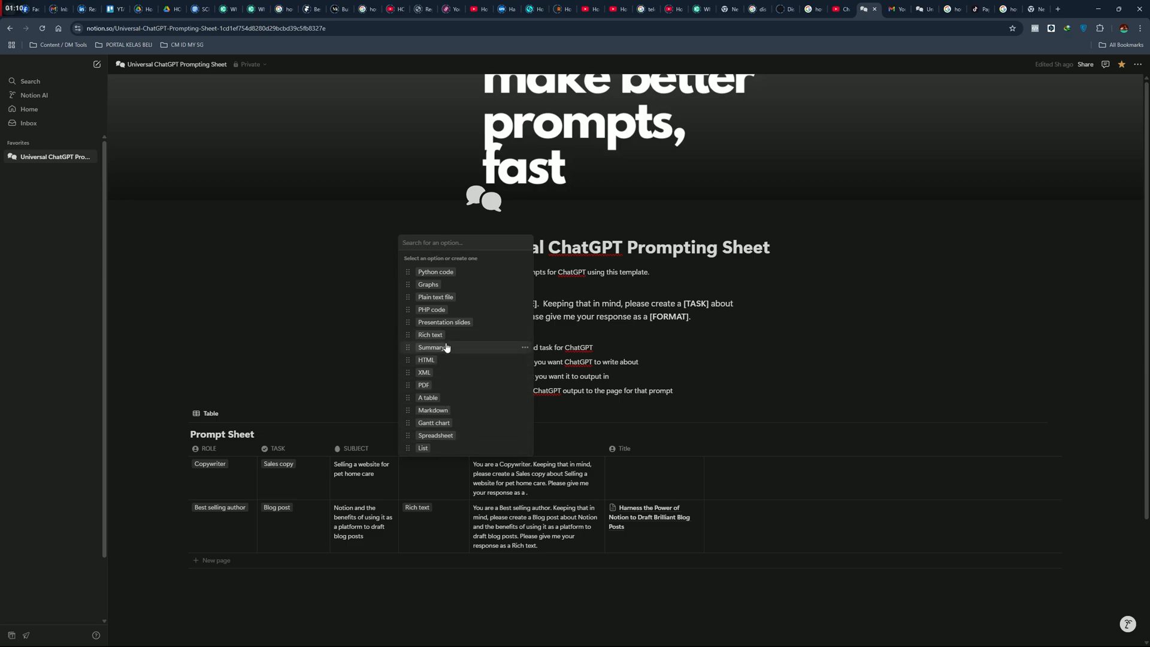
# Step: Set the row's FORMAT to Summary and copy the completed prompt
pyautogui.click(434, 347)
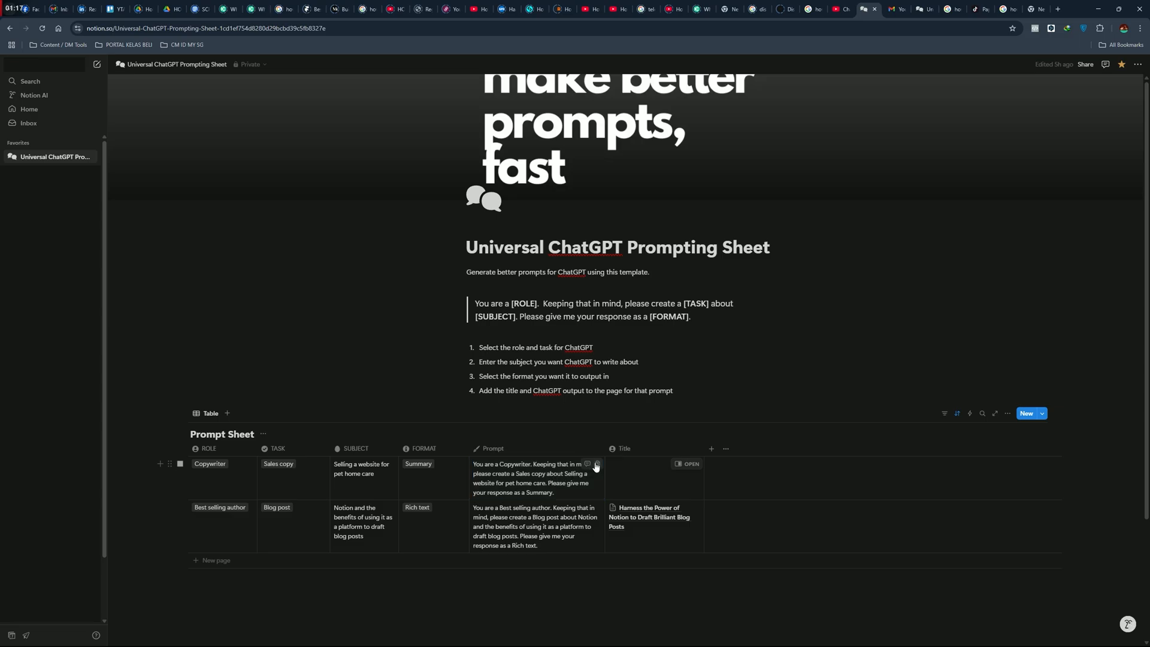
pyautogui.click(595, 465)
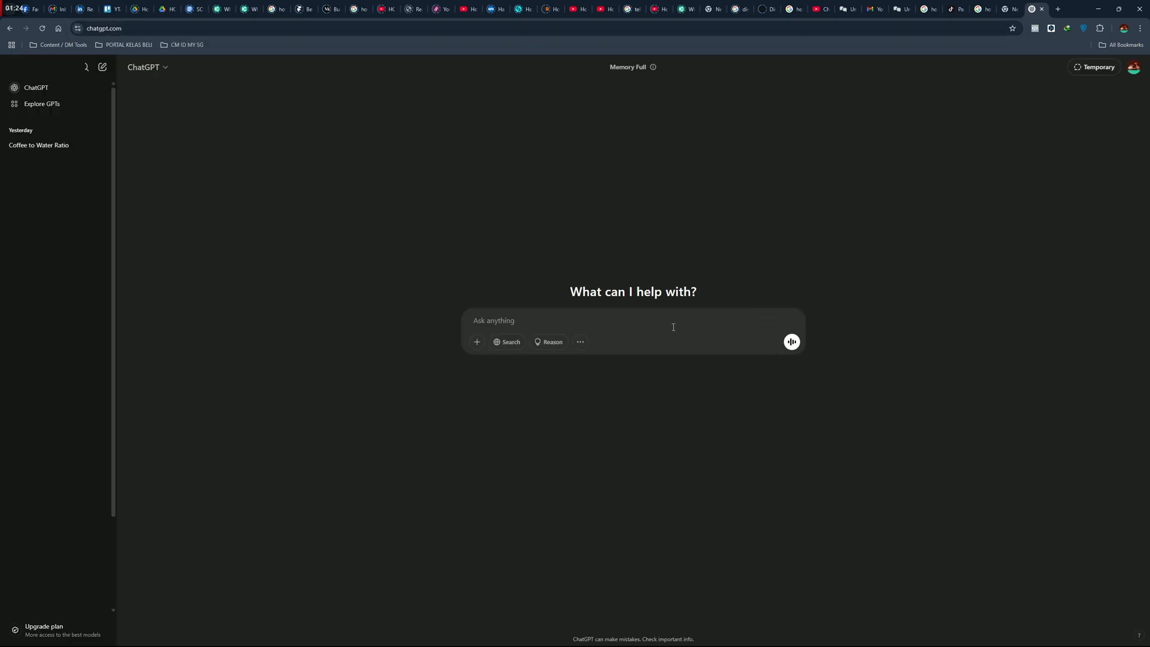
# Step: Send the Copywriter sales-copy prompt to ChatGPT and copy its pet home care response
pyautogui.write('You are a Copywriter. Keeping that in mind, please create a Sales copy about Selling a website for pet home care. Please give me your response as a Summary.')
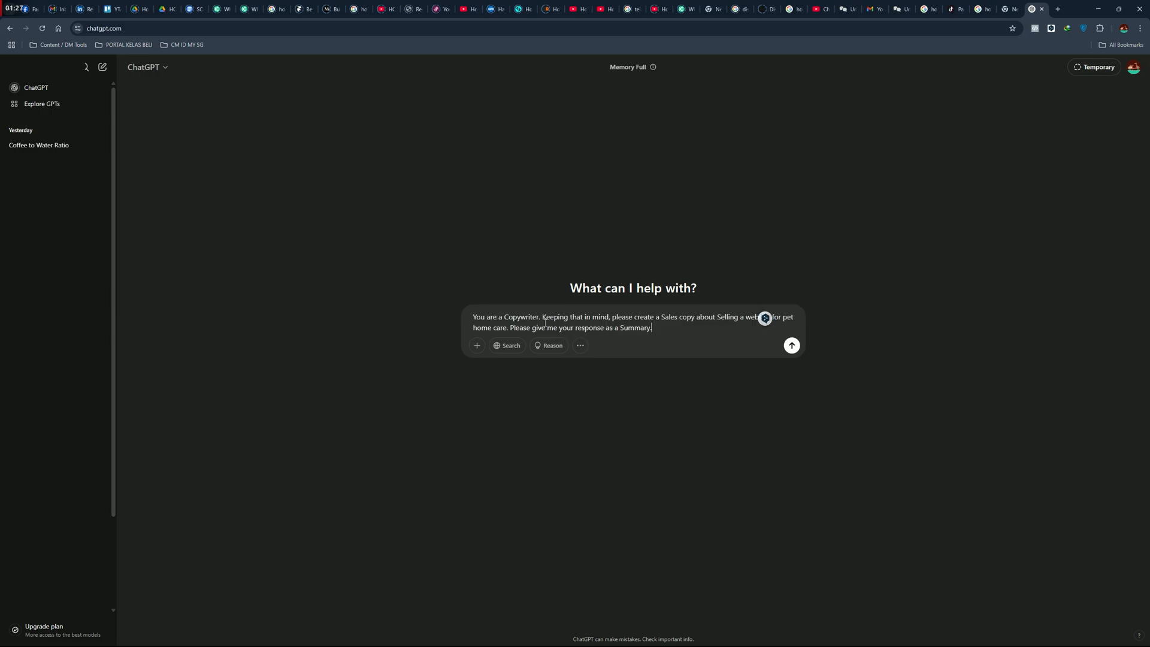
pyautogui.click(792, 344)
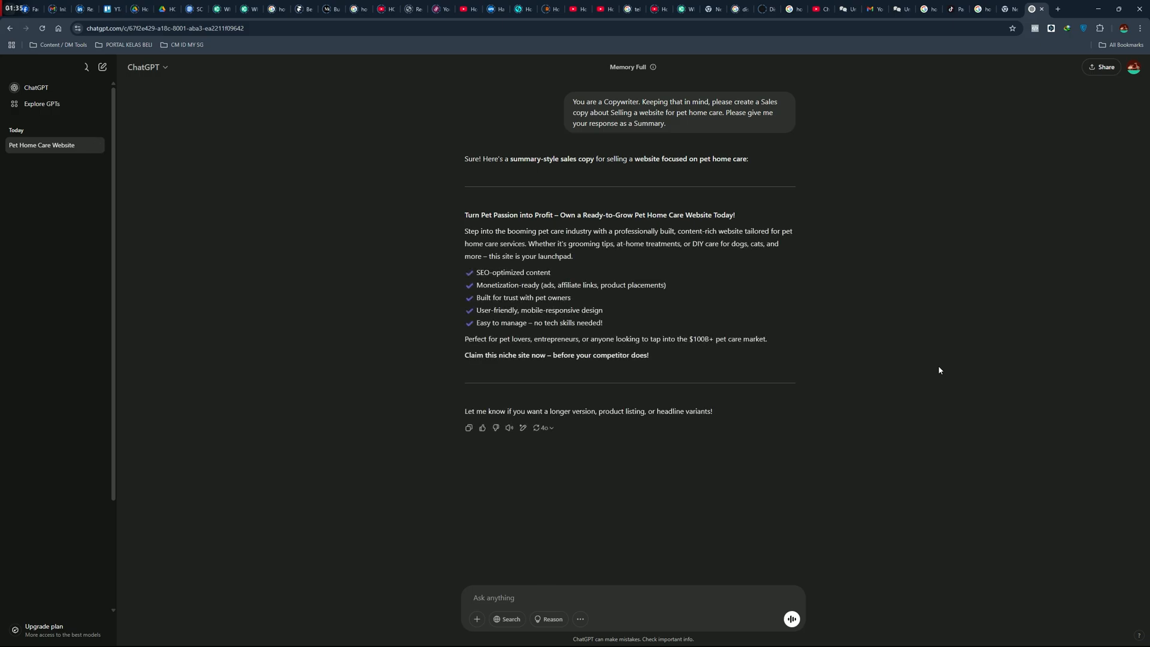
pyautogui.moveTo(481, 214); pyautogui.dragTo(648, 354)
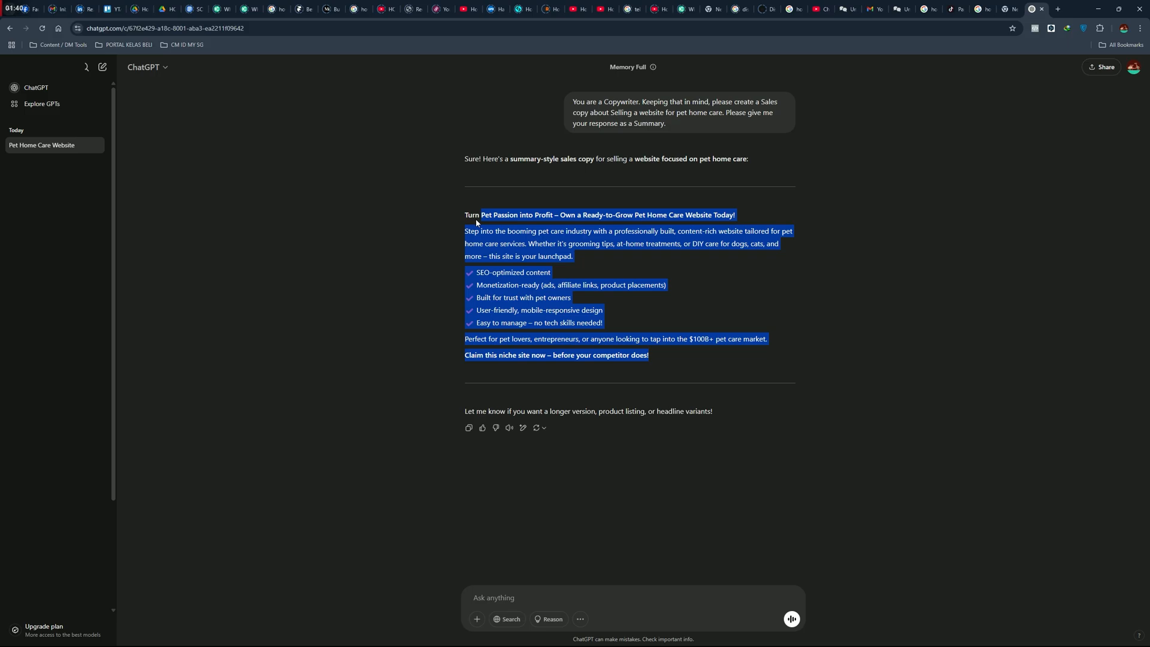
pyautogui.click(842, 9)
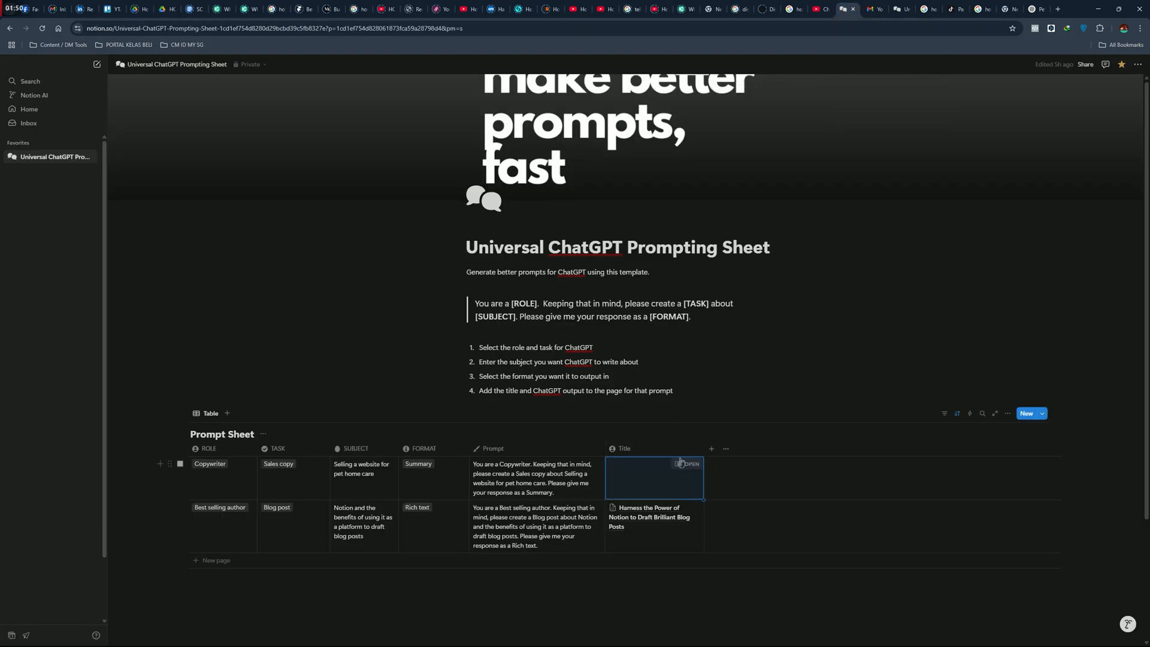
# Step: Paste ChatGPT's sales copy into the row's page and begin its 'Web Sales Copy' title
pyautogui.click(688, 463)
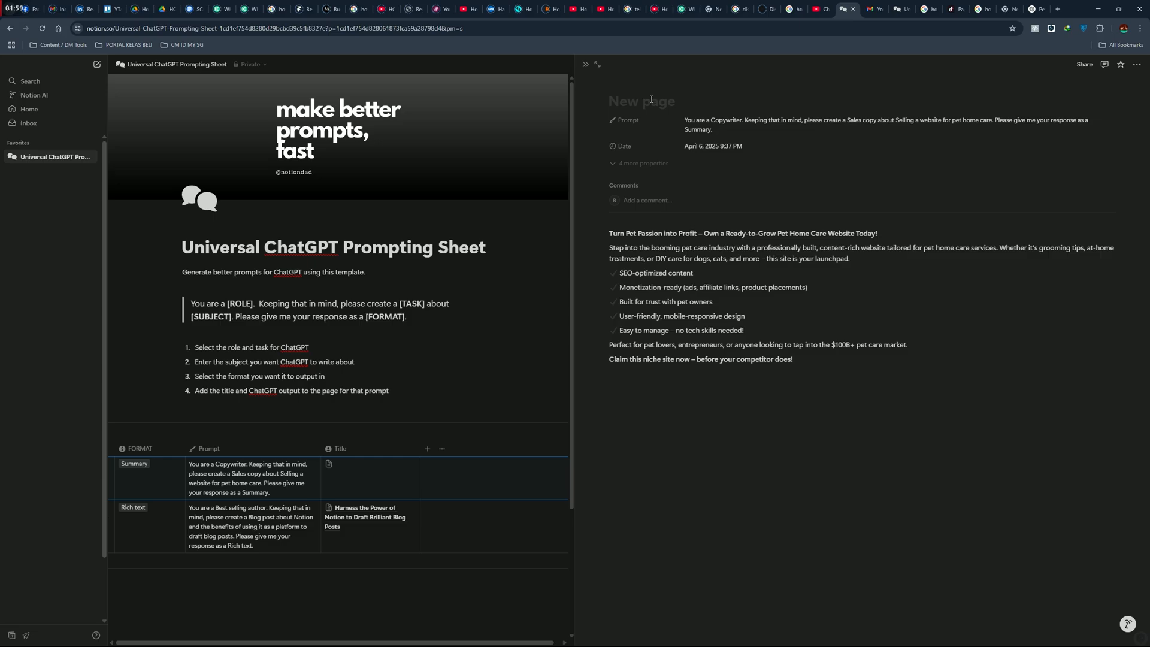
pyautogui.write('Web Co')
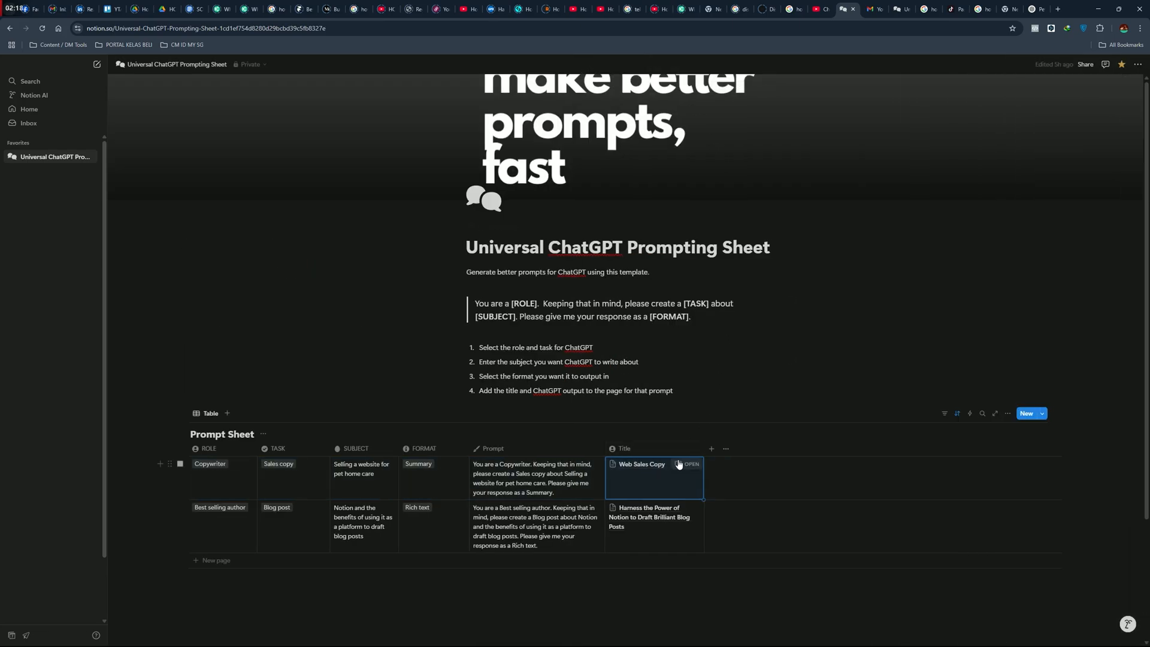
# Step: Reopen the Web Sales Copy page to show the saved sales copy
pyautogui.click(687, 464)
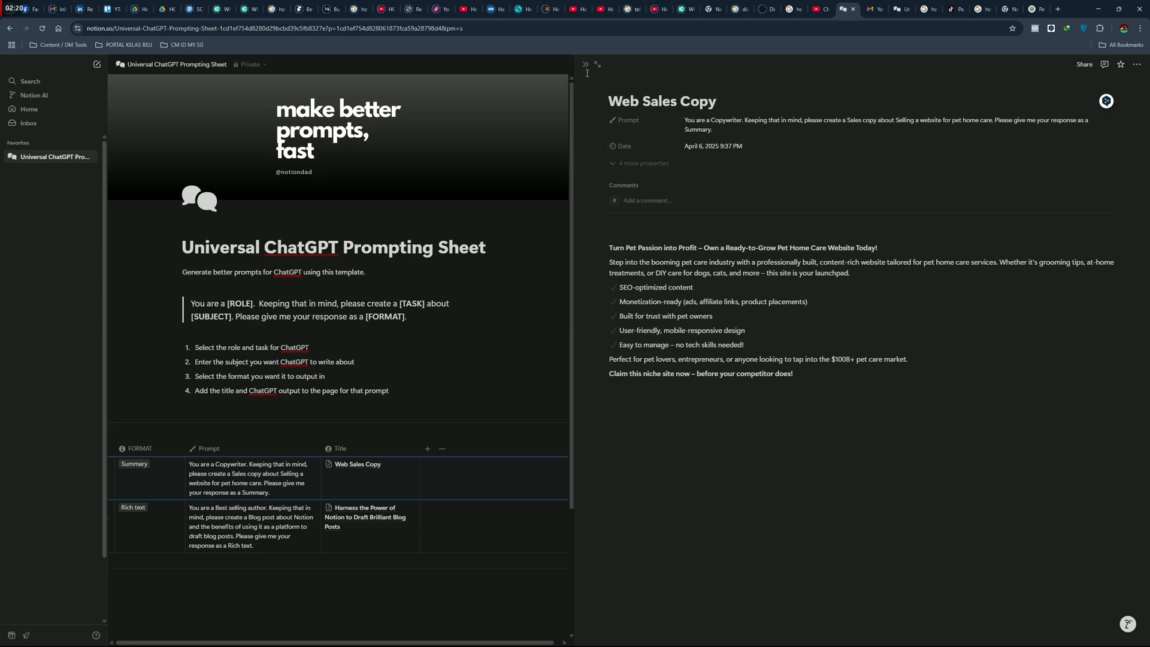